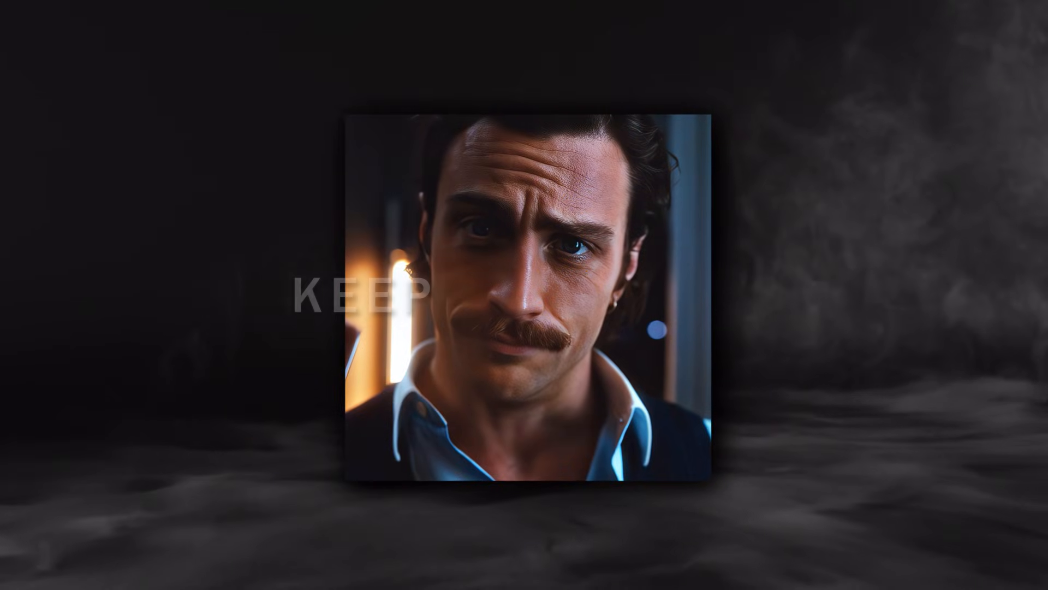
Step: Open the Pre-compose dialog for the film clip layer with Ctrl+Shift+C
key("ctrl+shift+c")
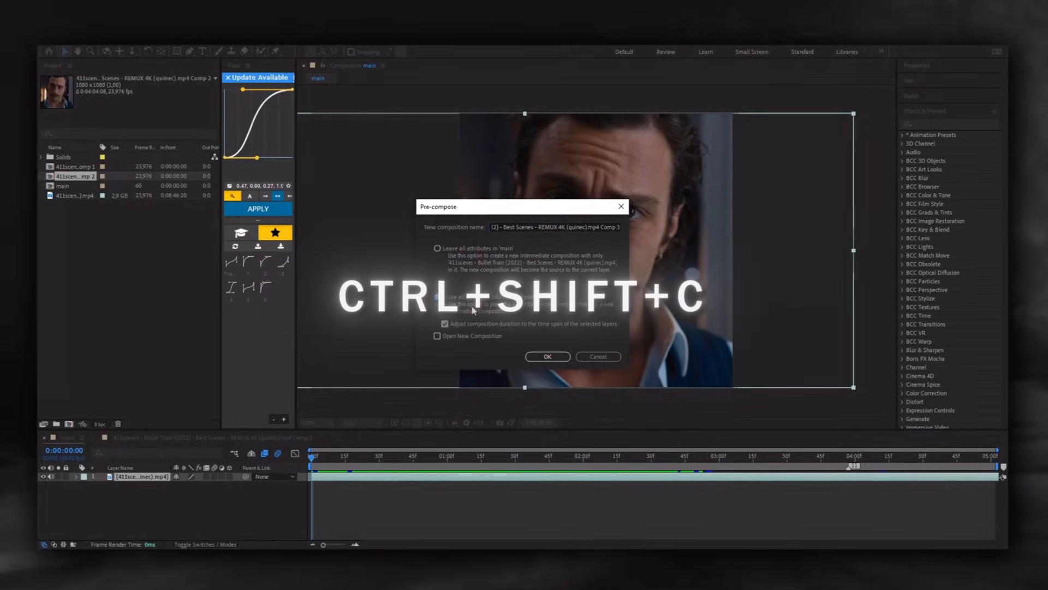
Step: Confirm pre-composing the film clip into a new nested composition
left_click(547, 357)
type("cat")
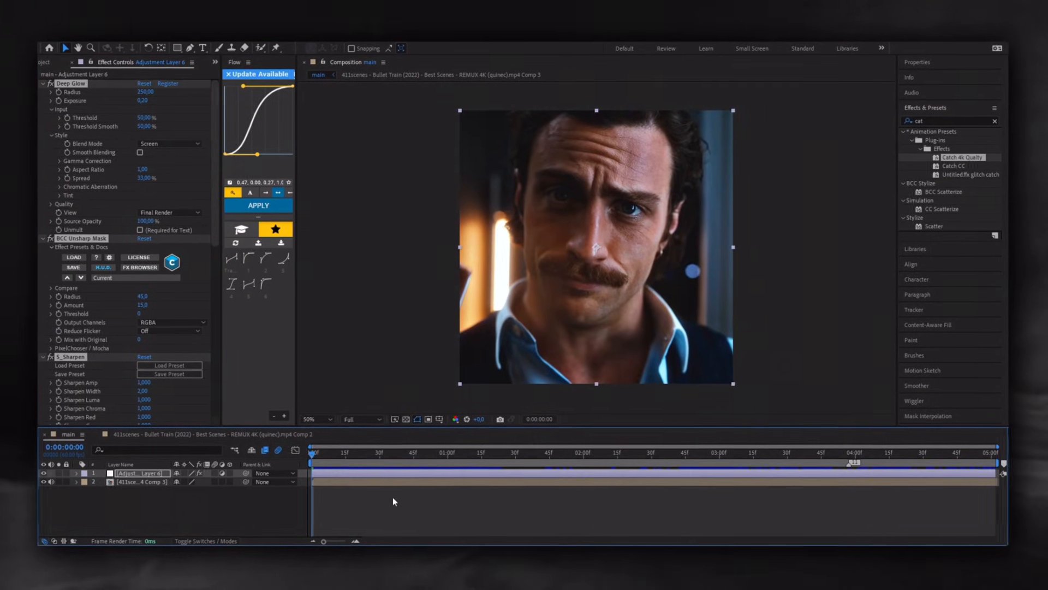
Step: Queue the main composition with QuickTime output format and start the render
left_click(47, 48)
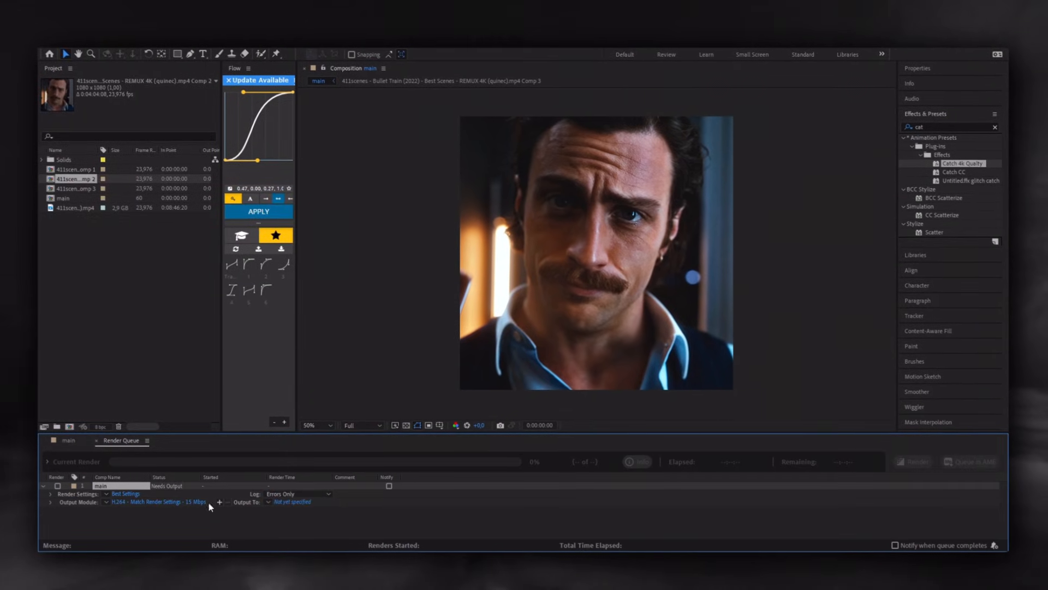
left_click(158, 502)
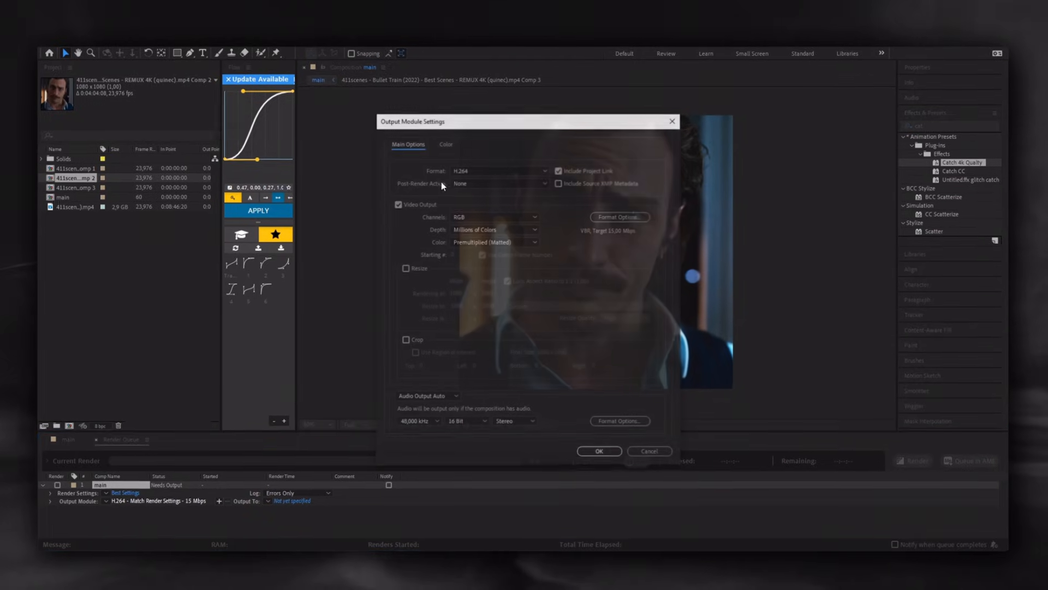
left_click(498, 170)
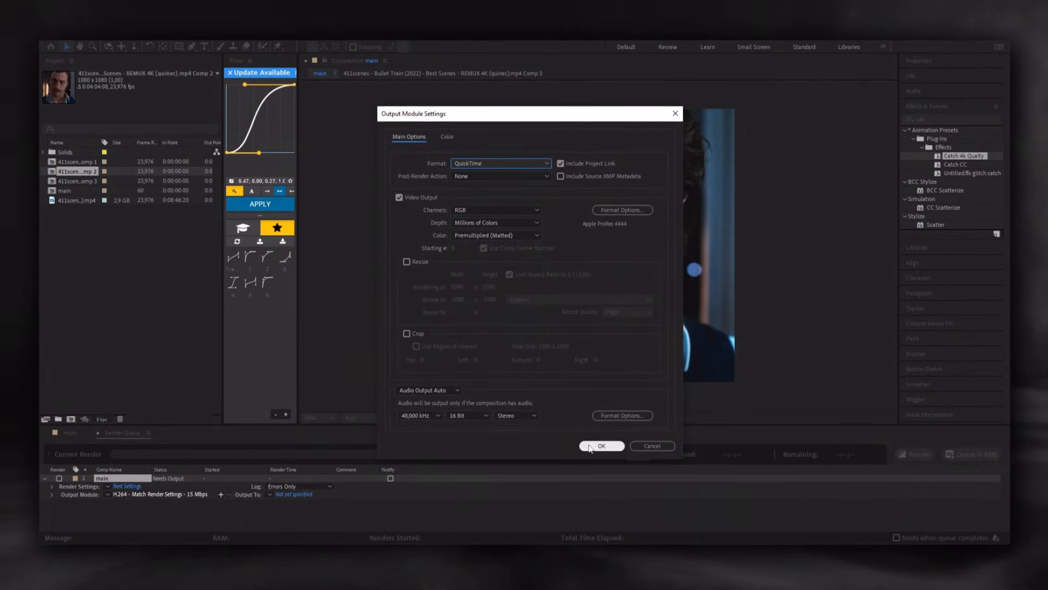
left_click(601, 446)
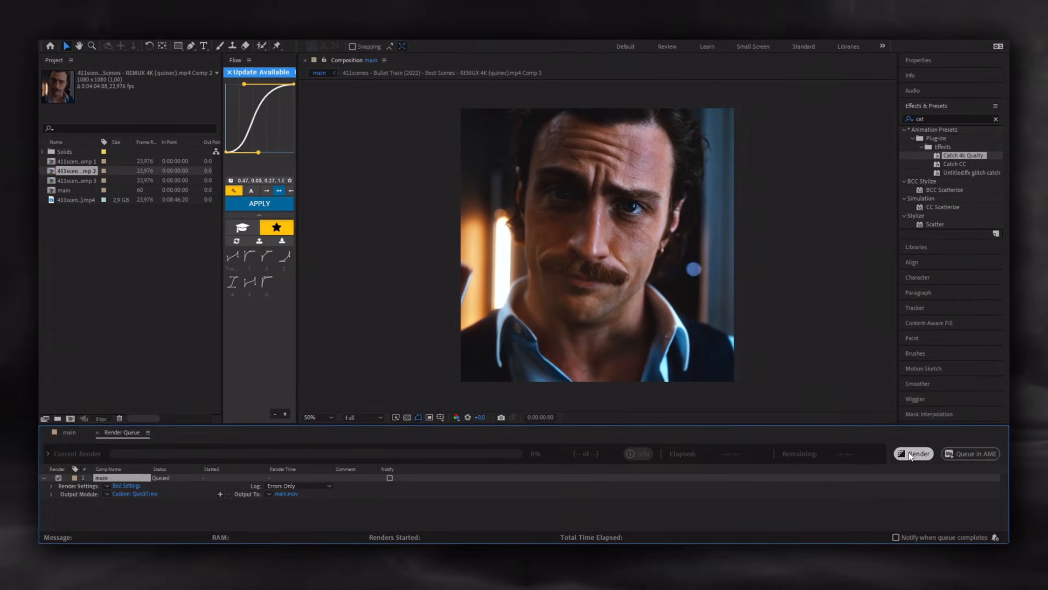
left_click(912, 453)
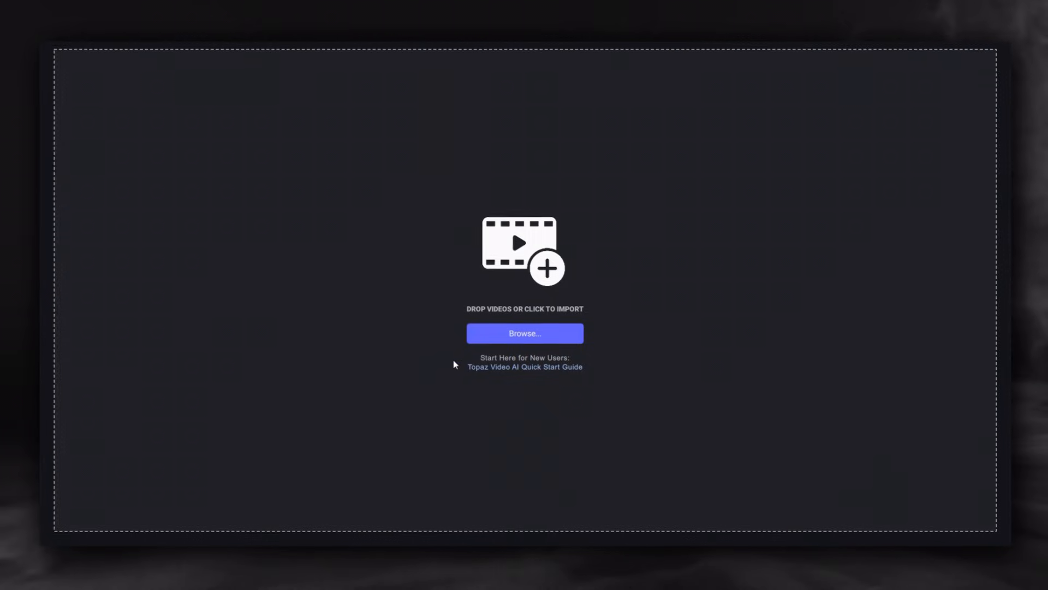
Step: Choose Browse on the Topaz Video AI start screen to import a video
left_click(524, 333)
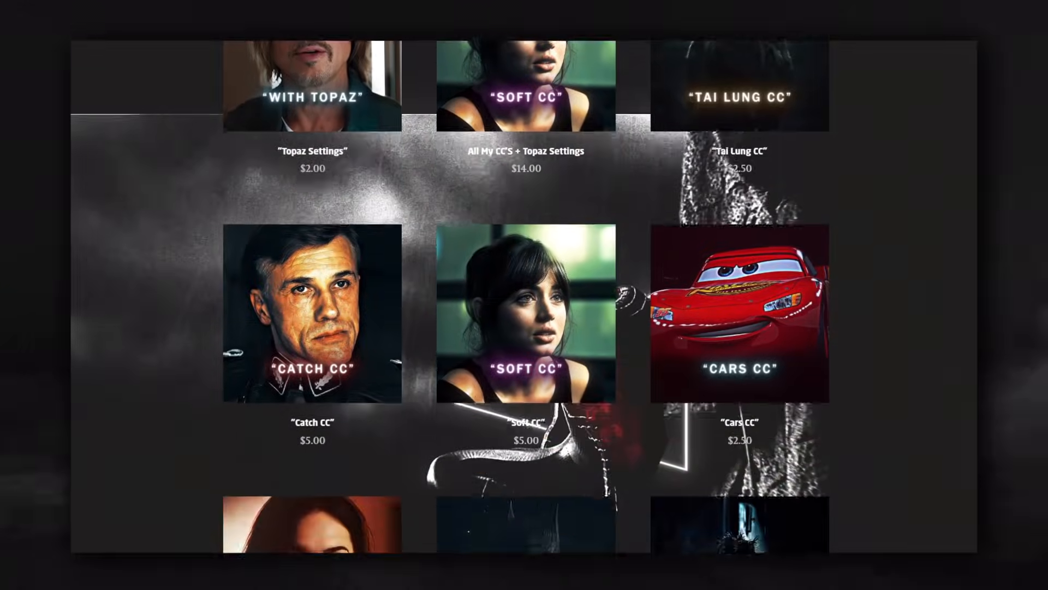
scroll("down", 3)
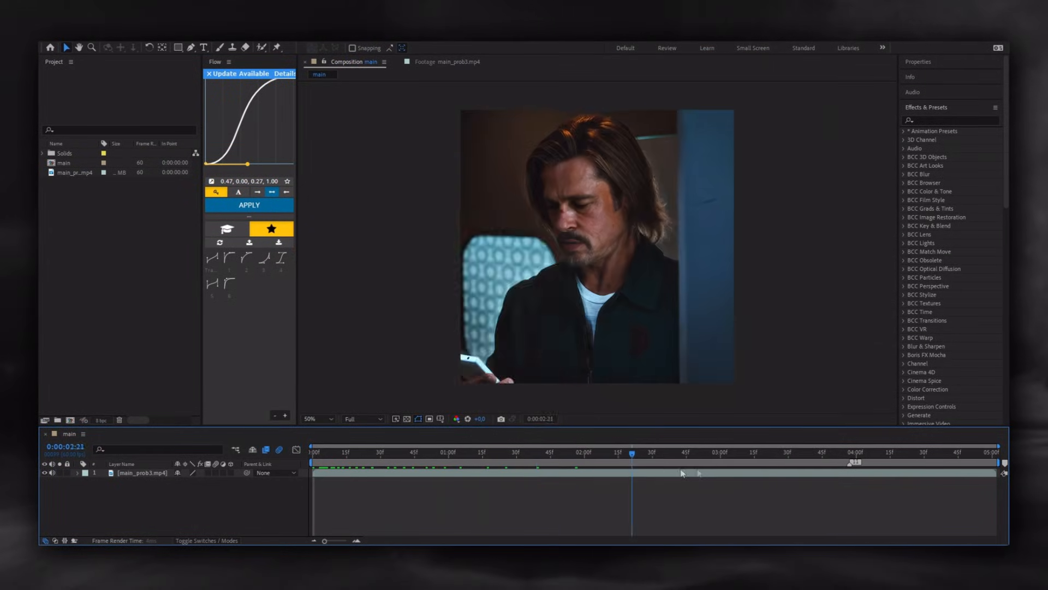
Step: Go to the after-download channel in the Catch Community Discord server
left_click(327, 454)
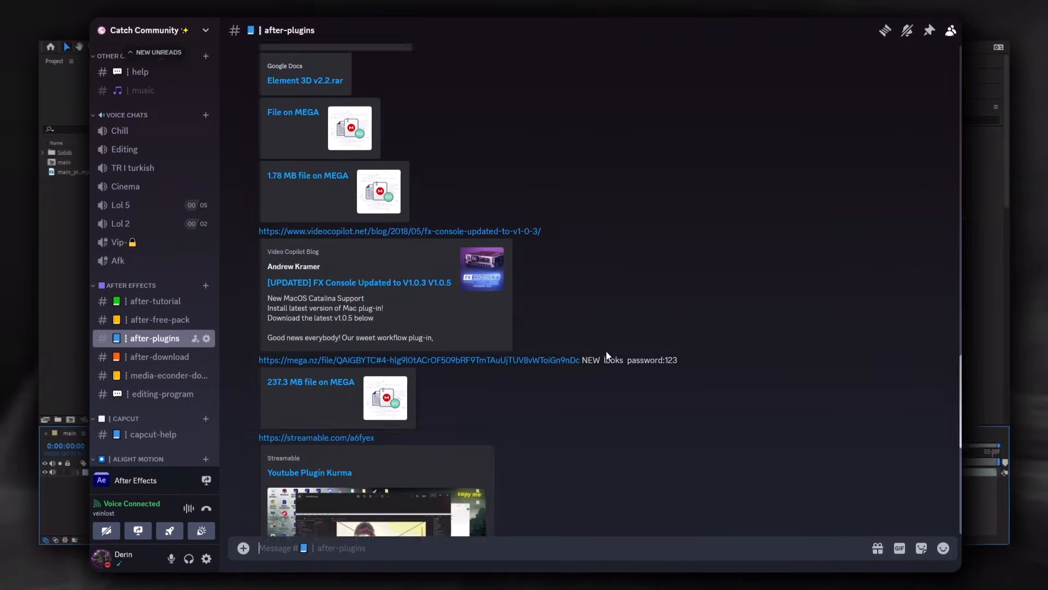
left_click(160, 357)
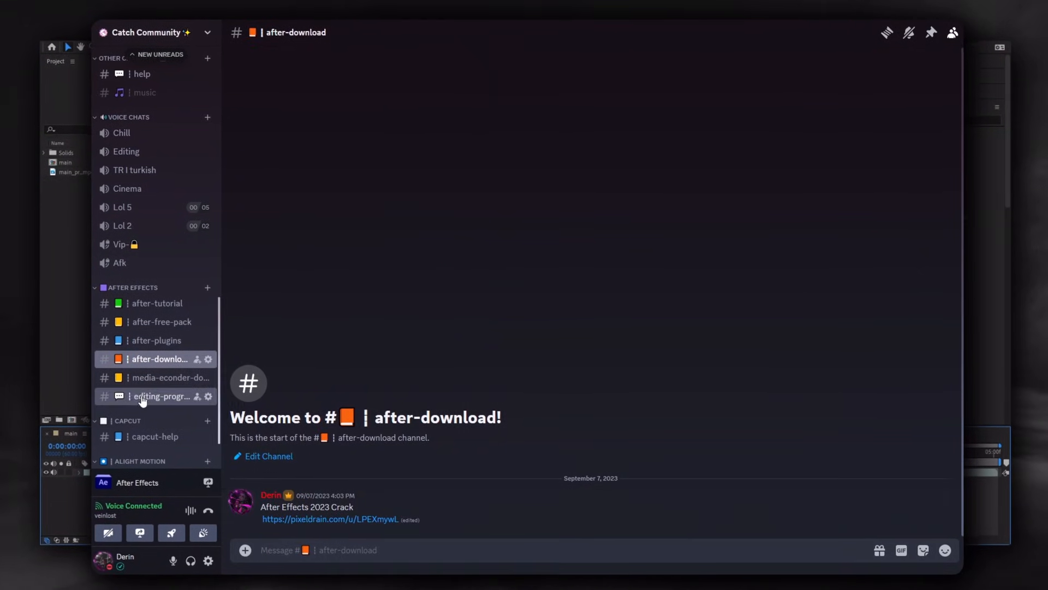